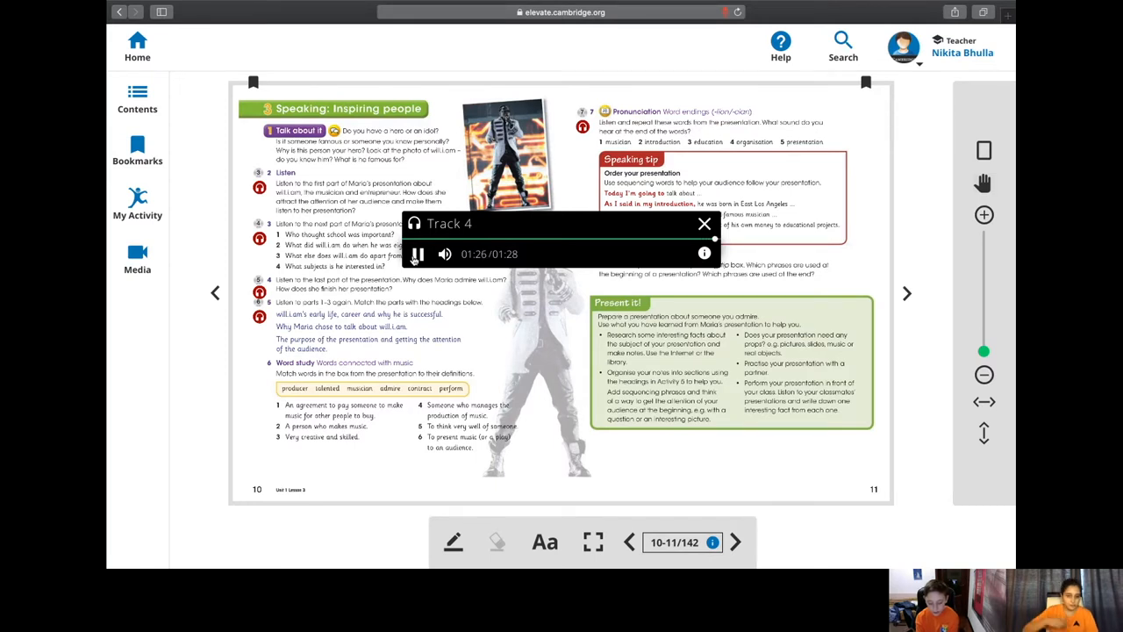
# Step: Close the finished Track 4 audio player and switch to the Unit 1 'House and home' window
pyautogui.click(706, 223)
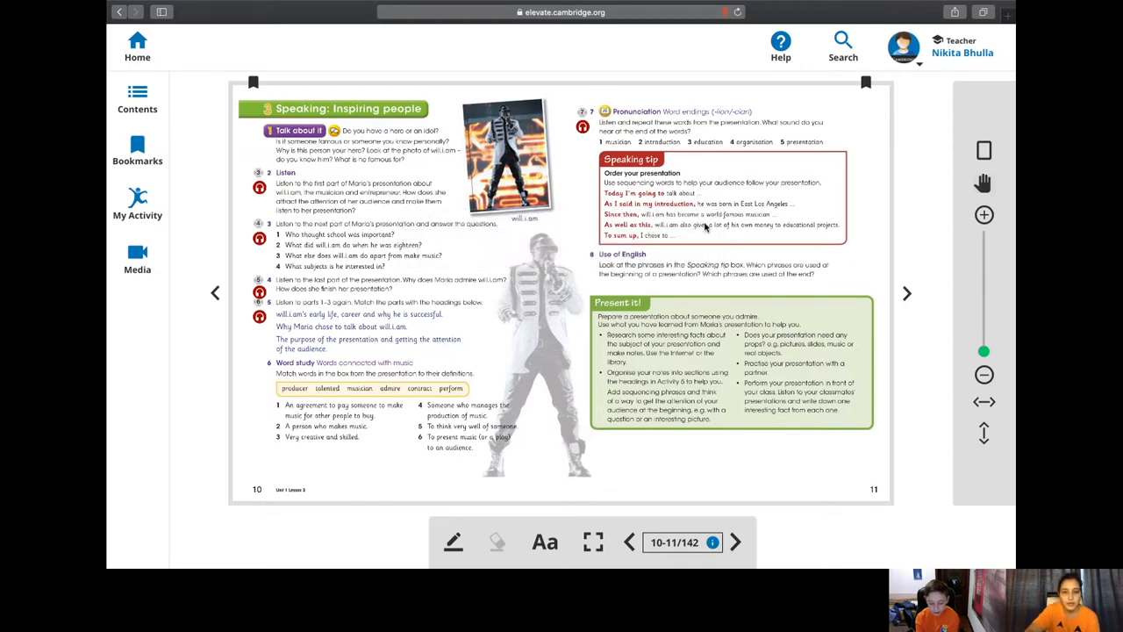
pyautogui.moveTo(518, 332)
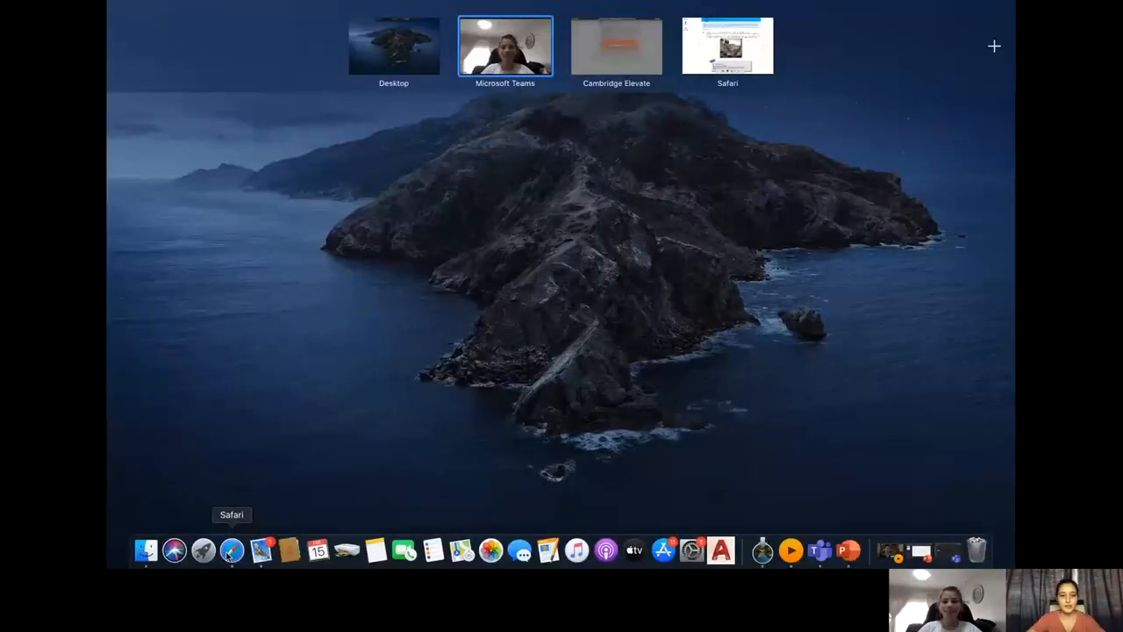
pyautogui.click(616, 45)
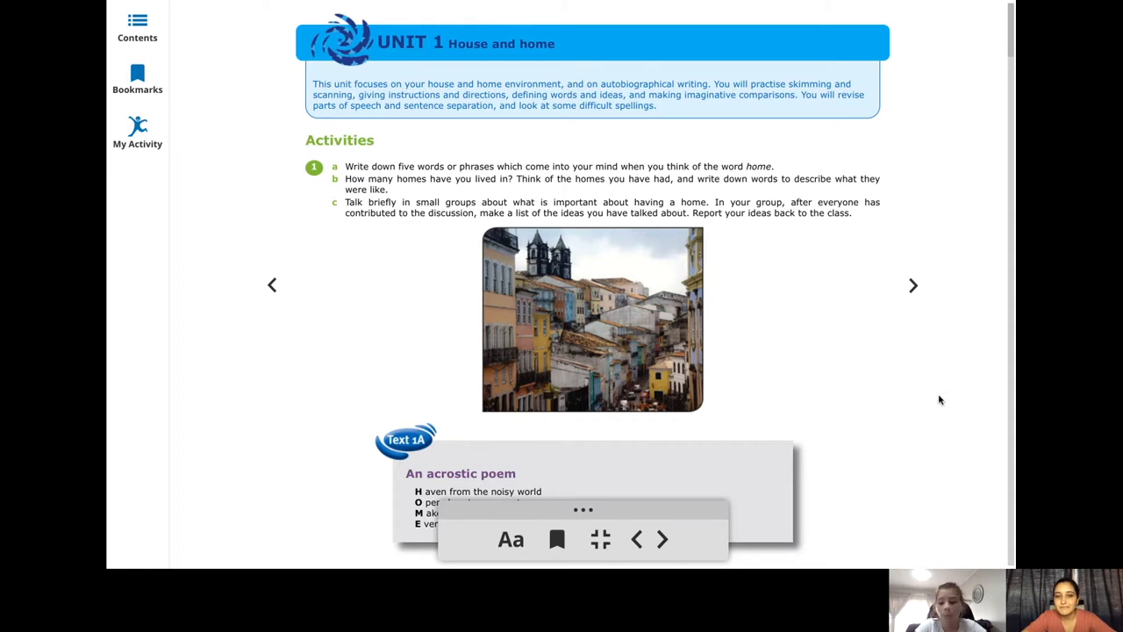
pyautogui.moveTo(920, 409)
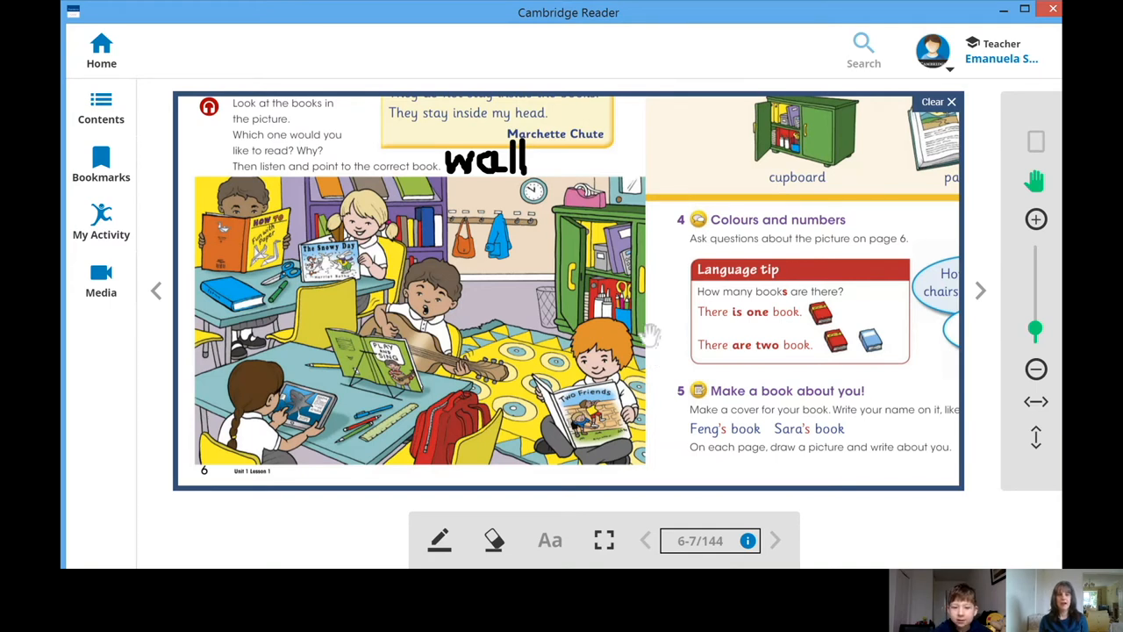
pyautogui.moveTo(588, 211)
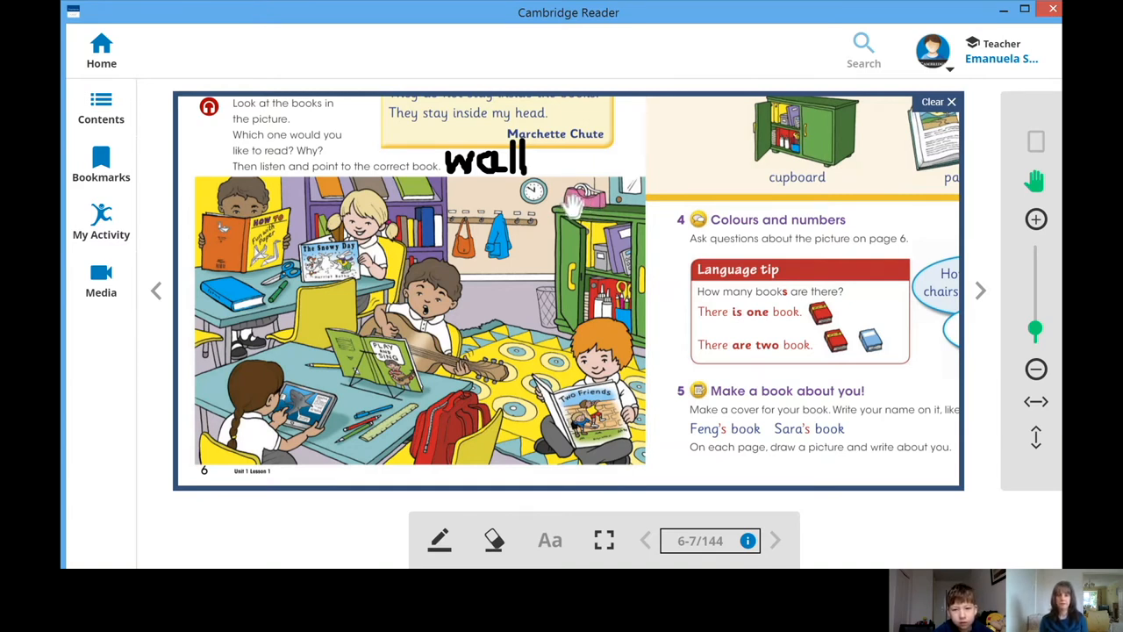
pyautogui.moveTo(561, 214)
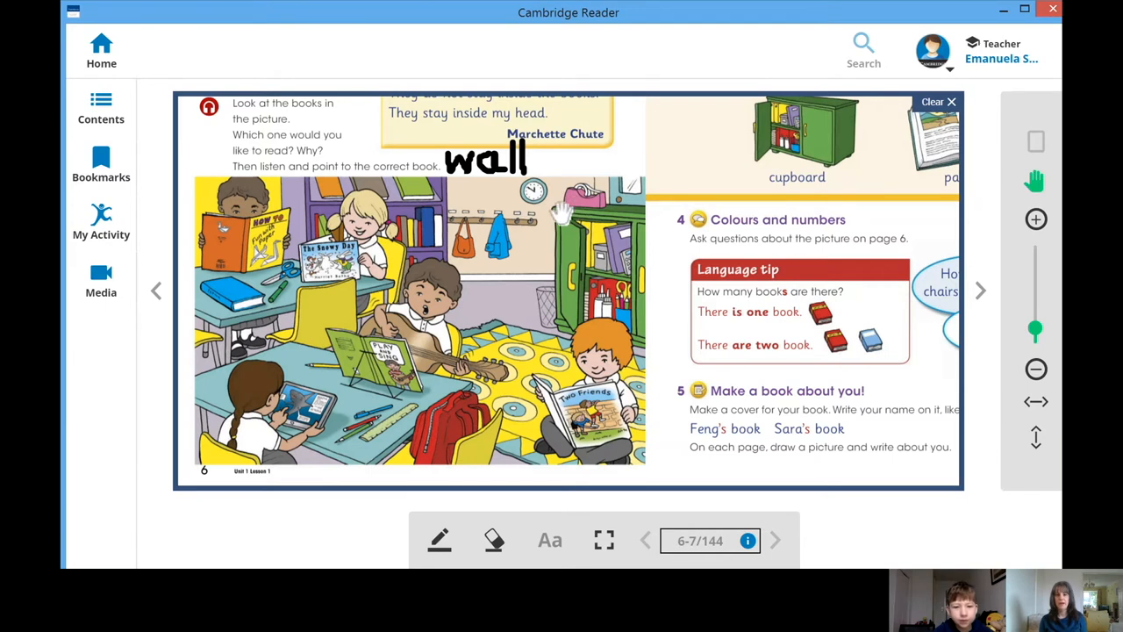
pyautogui.moveTo(442, 264)
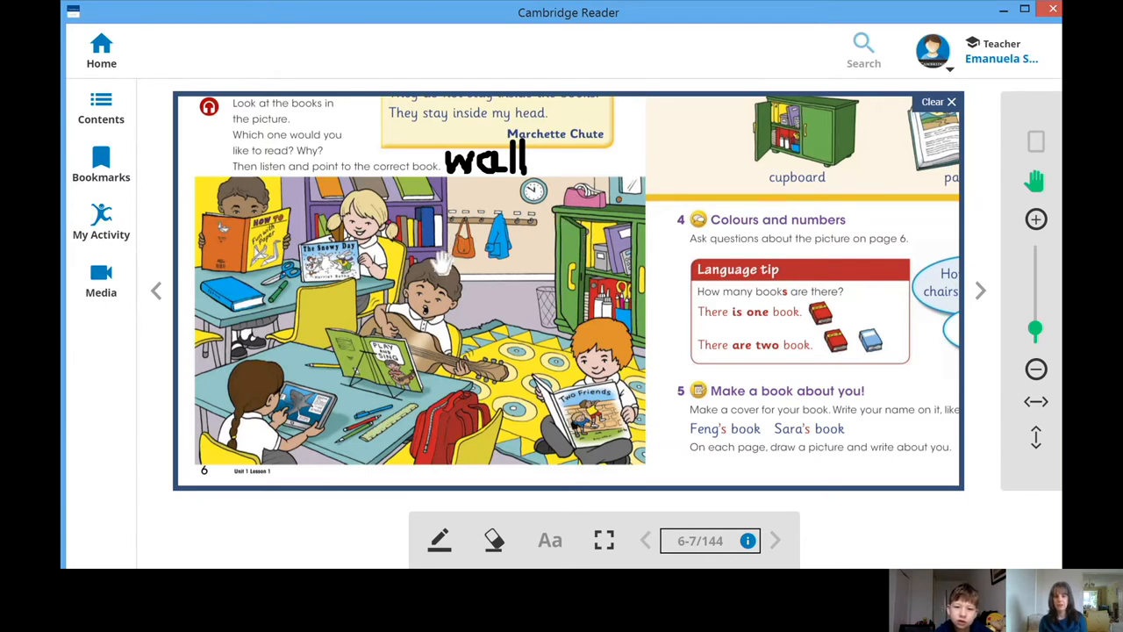
pyautogui.moveTo(576, 202)
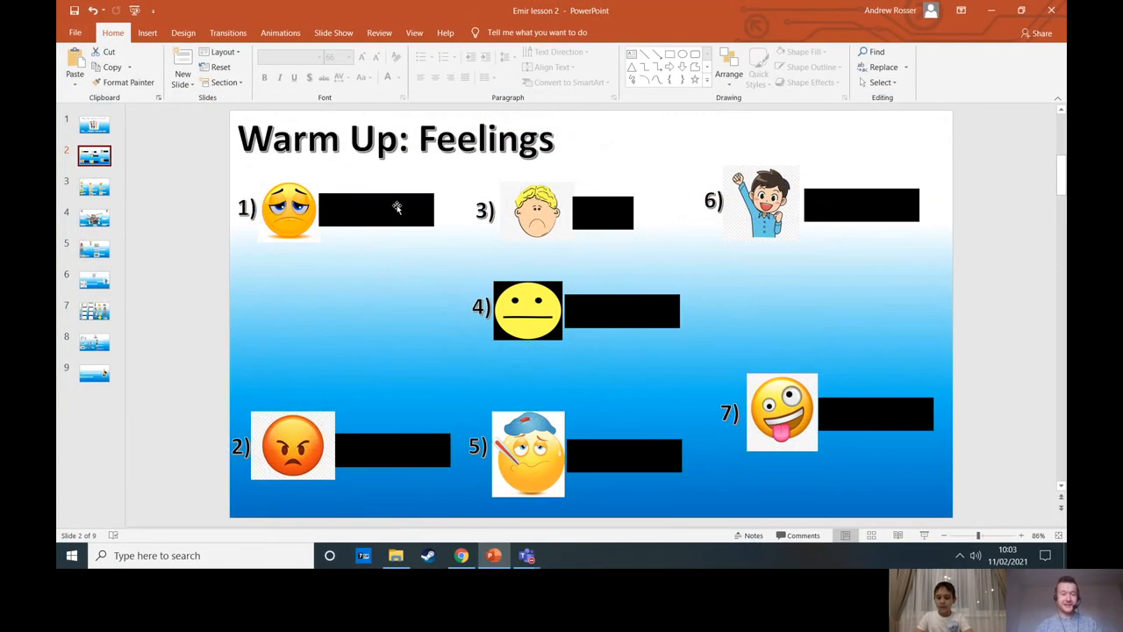
pyautogui.moveTo(393, 212)
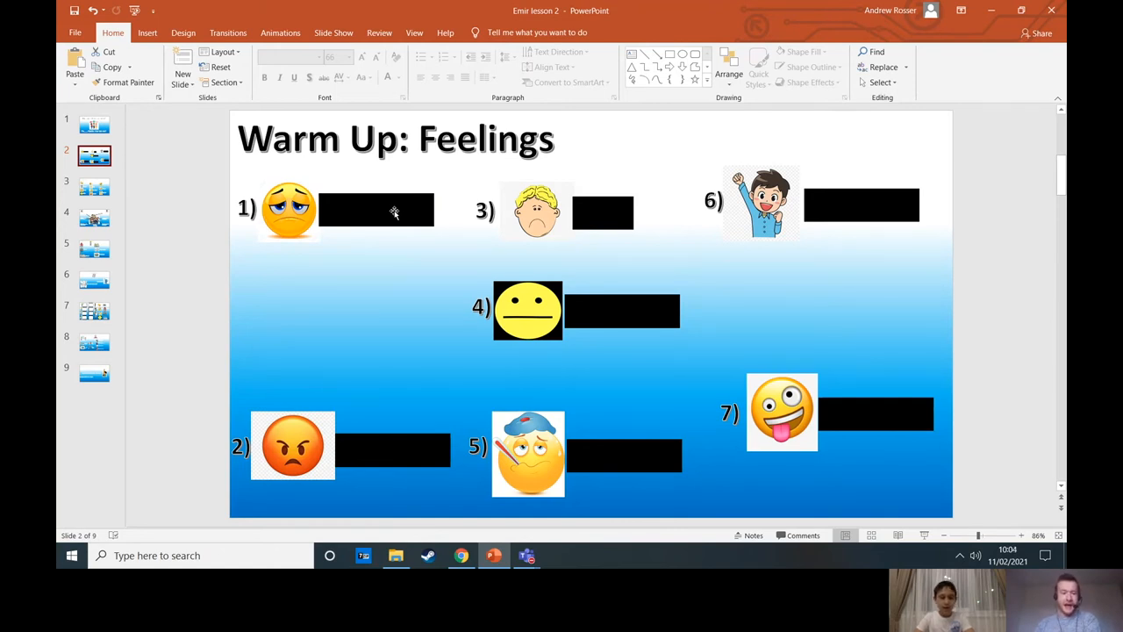
# Step: Uncover the labels Sad beside face 3 and Unhappy beside face 1
pyautogui.click(375, 209)
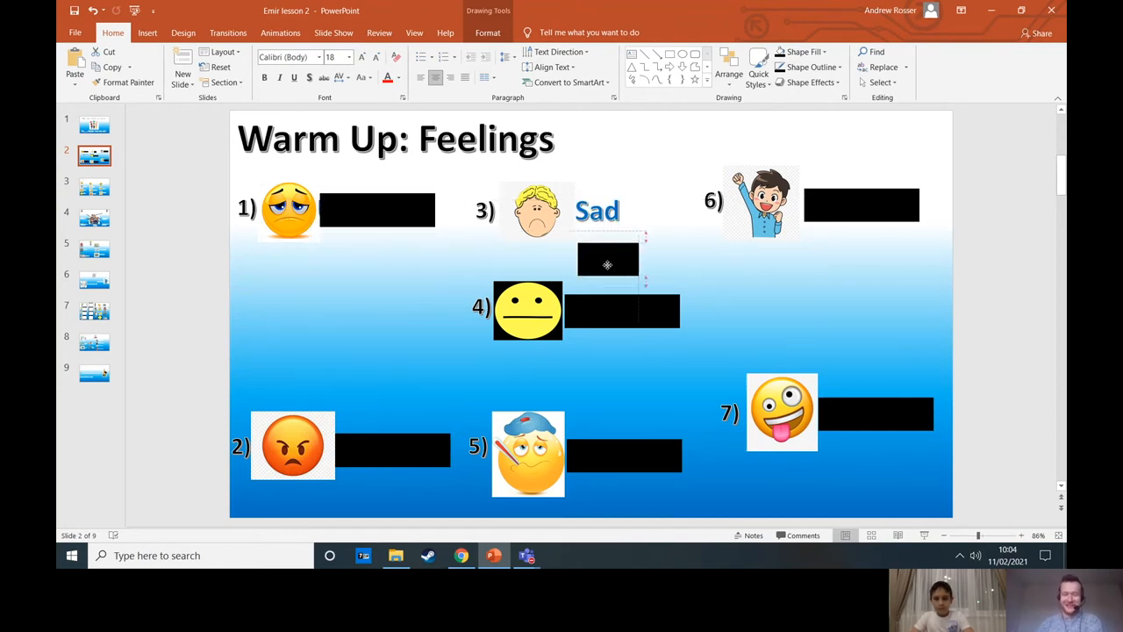
pyautogui.click(467, 235)
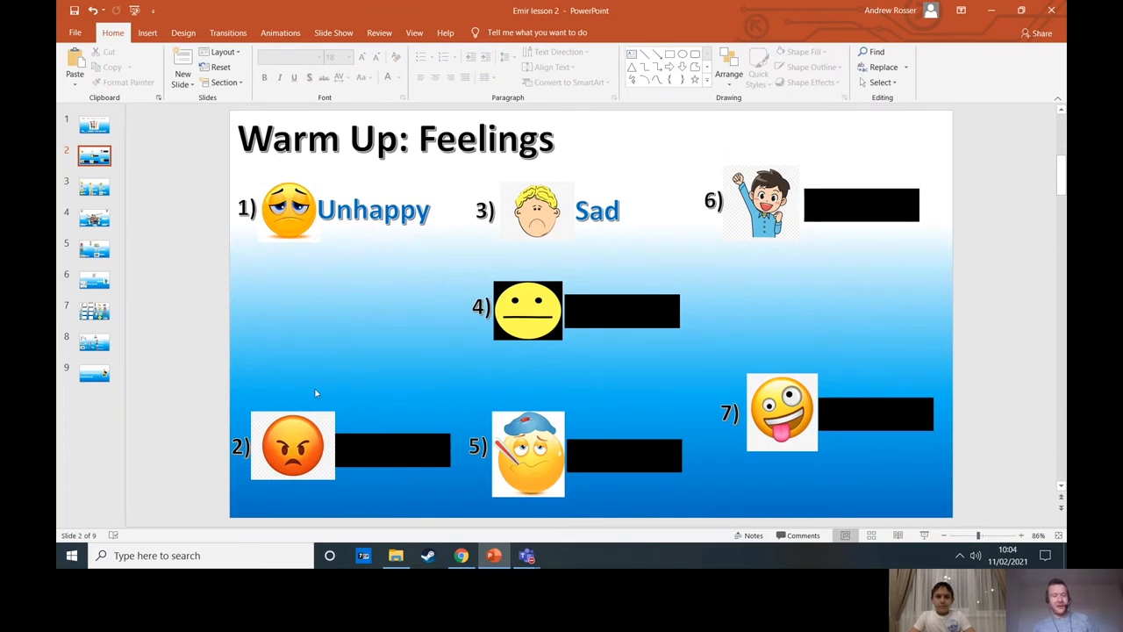
pyautogui.moveTo(331, 457)
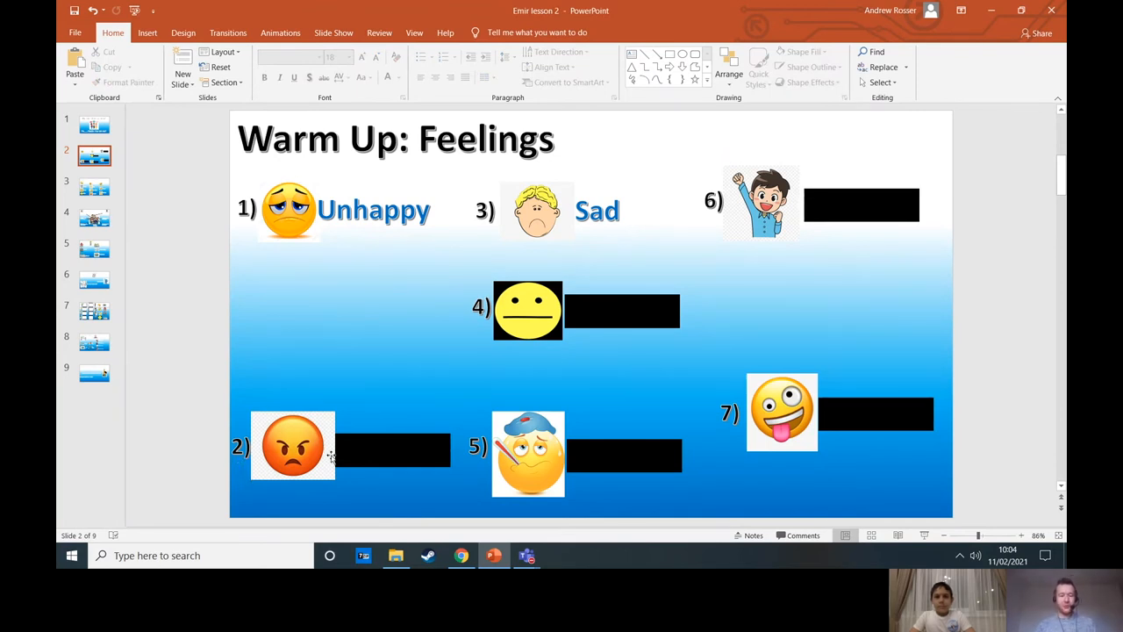
pyautogui.moveTo(279, 439)
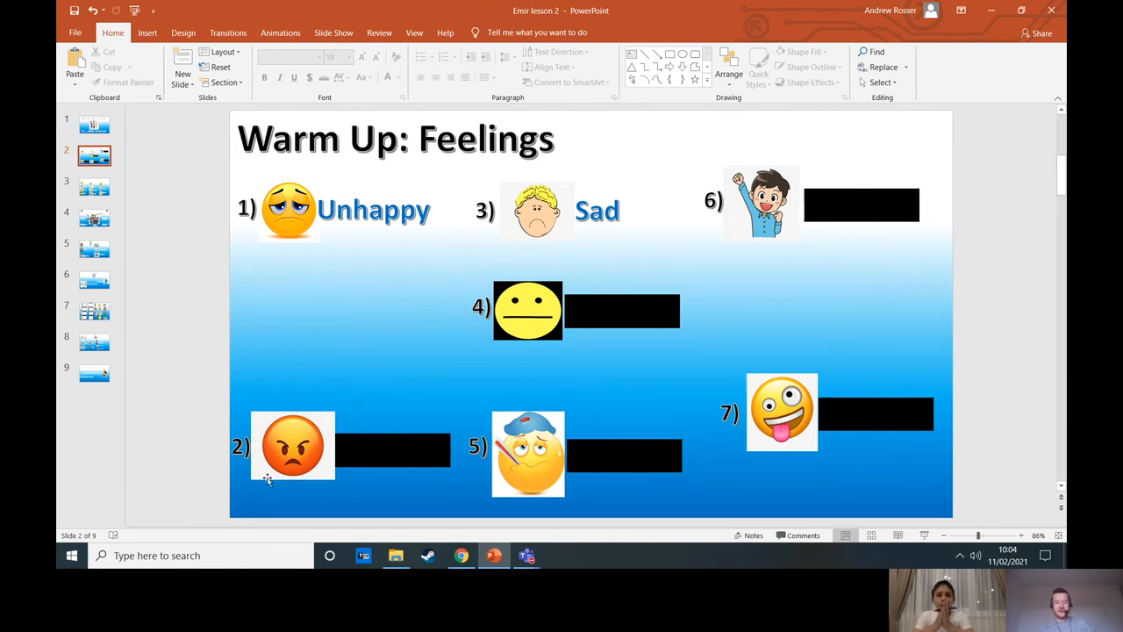
pyautogui.moveTo(383, 453)
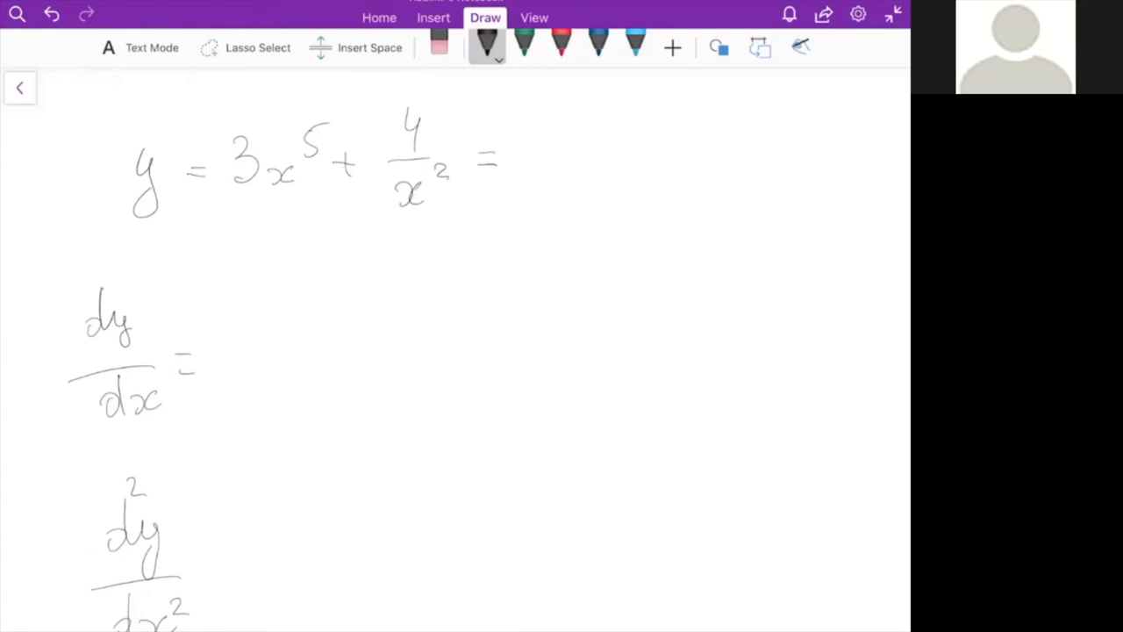
# Step: Write 15x⁴ − after dy/dx in black, replacing the stray plus with a minus
pyautogui.moveTo(224, 368); pyautogui.dragTo(298, 360)
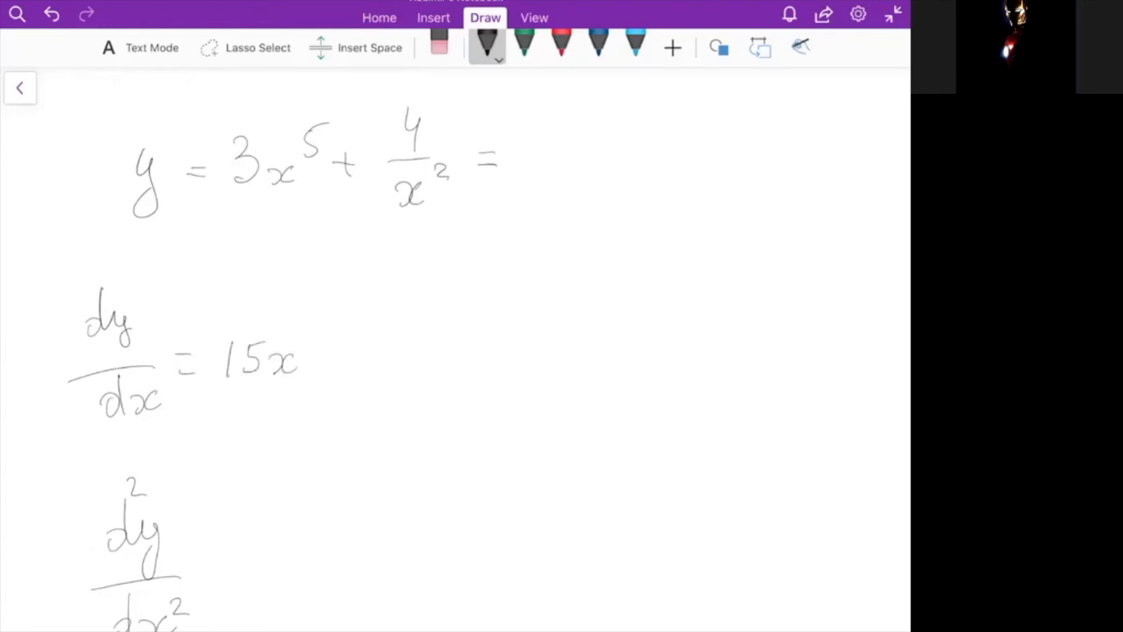
pyautogui.moveTo(302, 342); pyautogui.dragTo(347, 364)
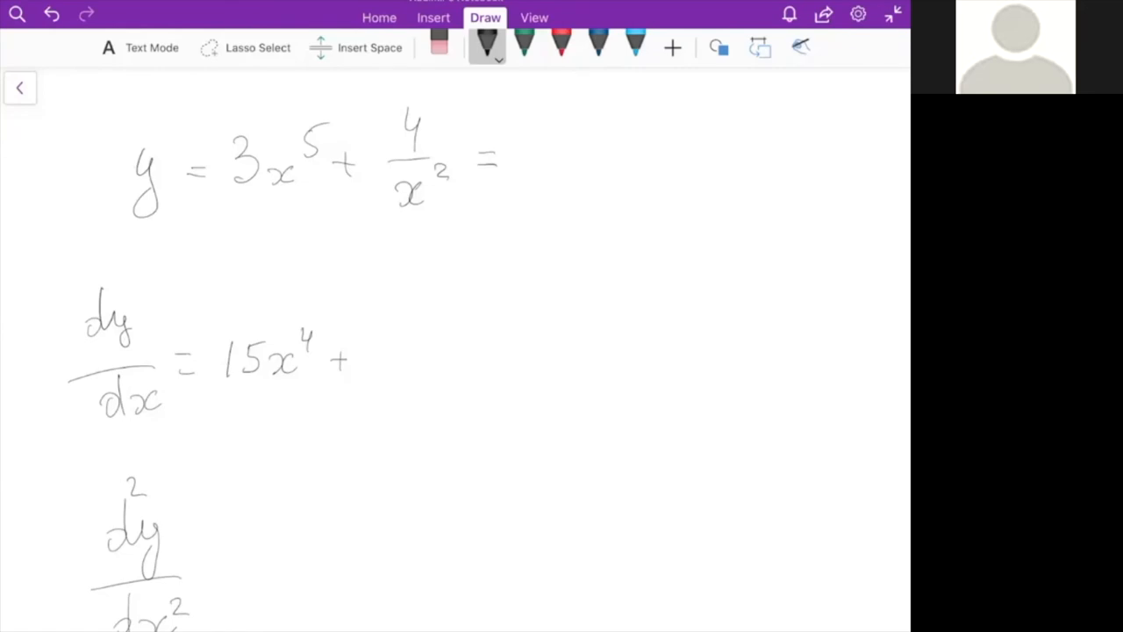
pyautogui.click(438, 46)
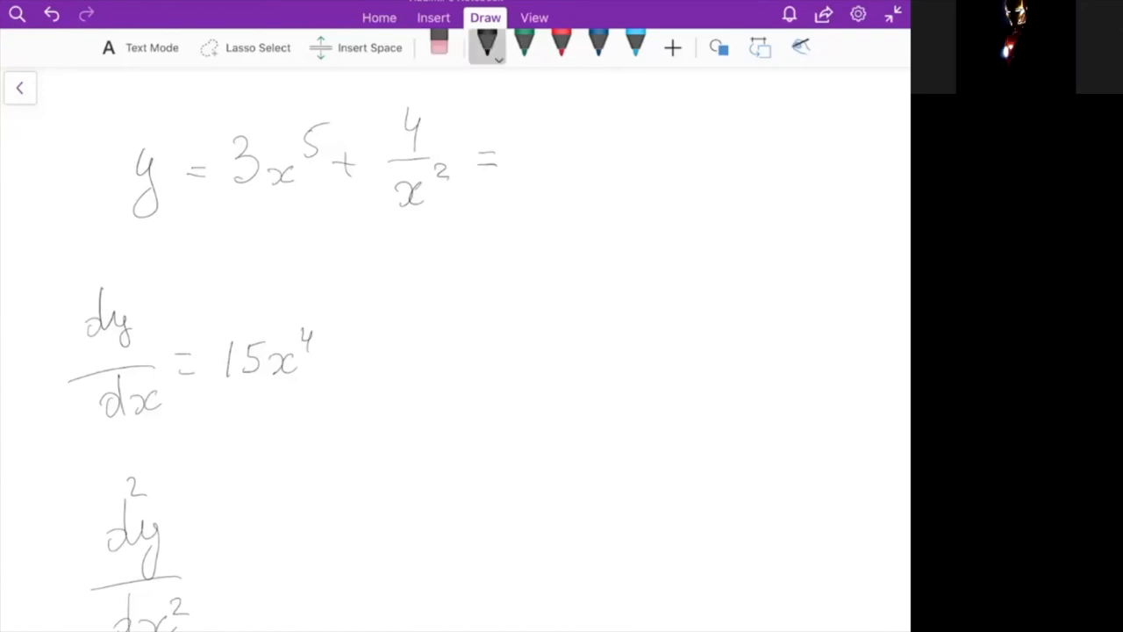
pyautogui.moveTo(342, 358); pyautogui.dragTo(365, 354)
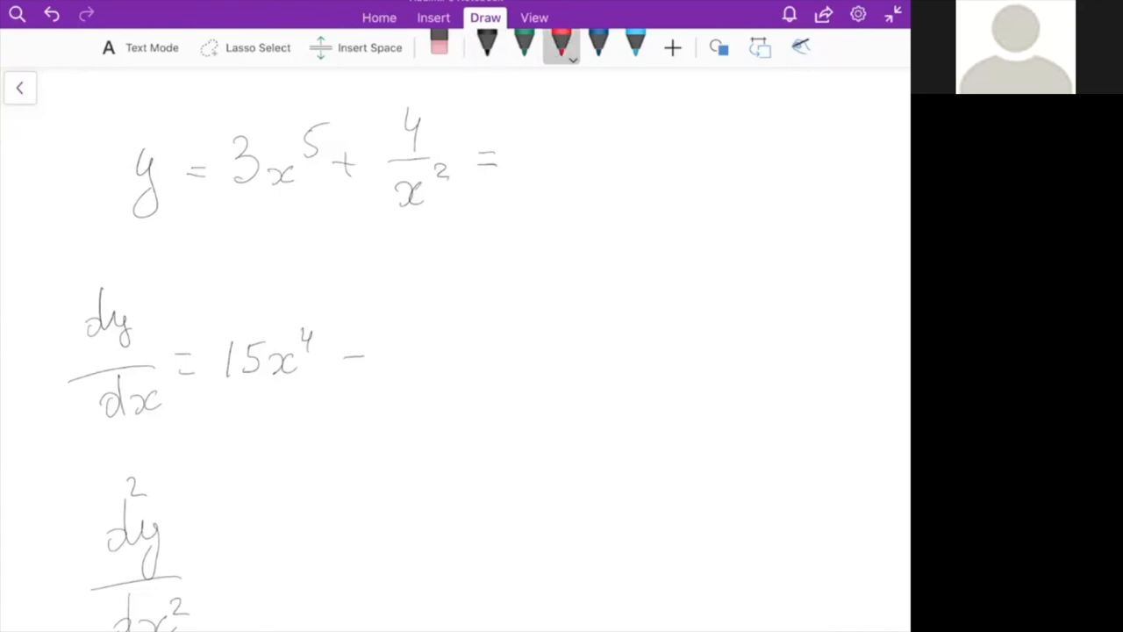
# Step: In red, rewrite 4/x² as 4x⁻² = 4×(−2)x with the reduced power
pyautogui.moveTo(465, 214); pyautogui.dragTo(527, 237)
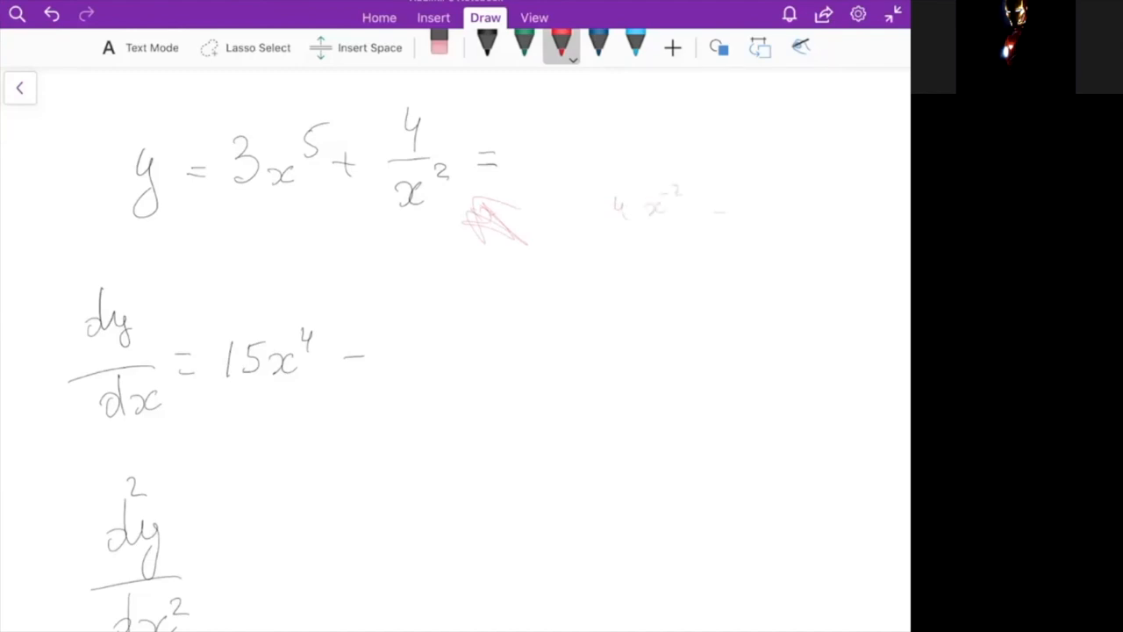
pyautogui.moveTo(720, 207); pyautogui.dragTo(839, 211)
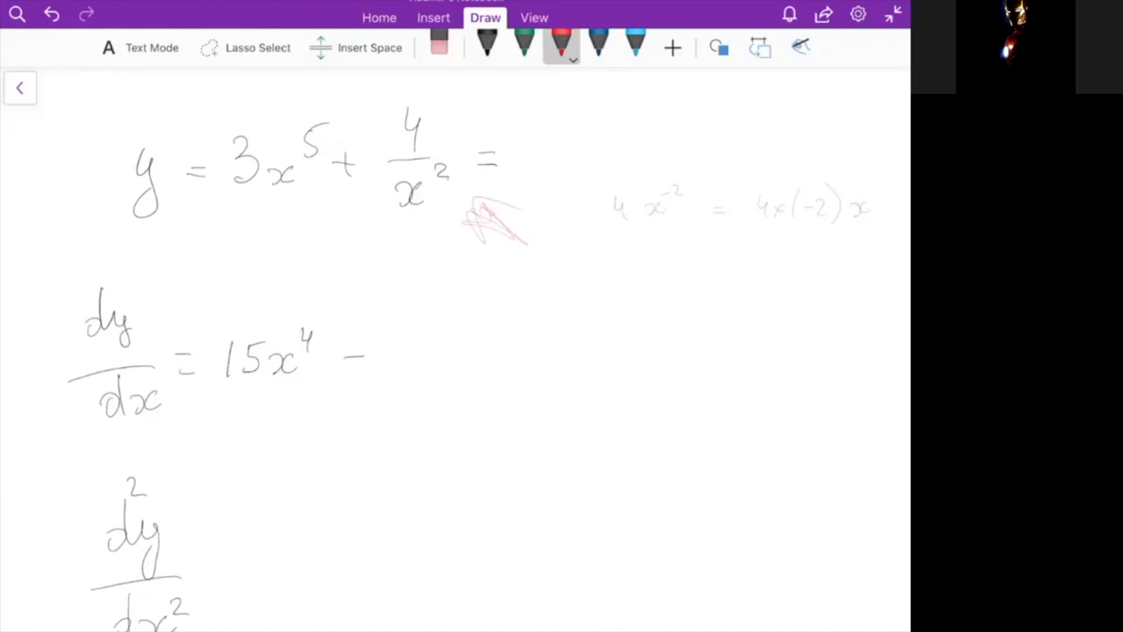
pyautogui.moveTo(864, 207); pyautogui.dragTo(892, 197)
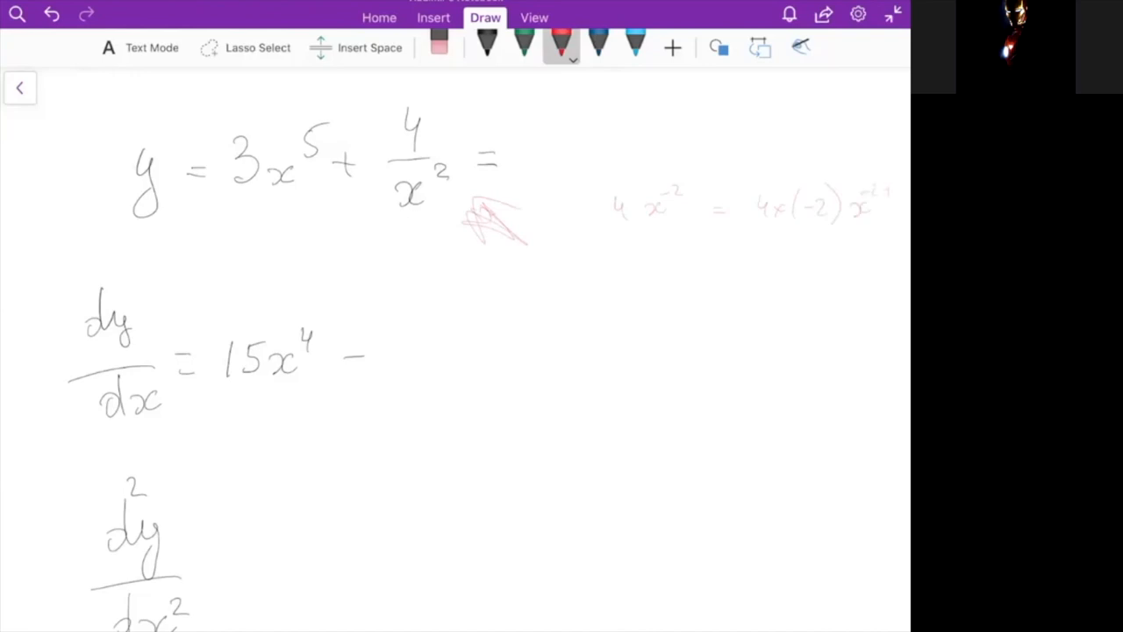